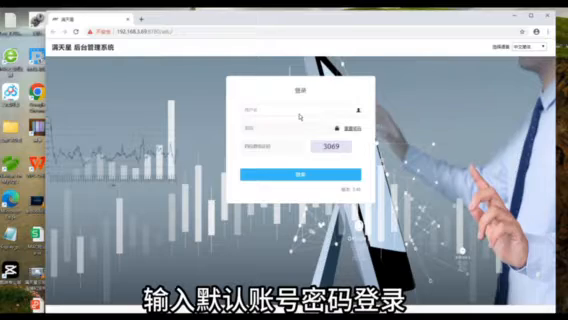
Log in to the MTSTAR admin system as 'admin' with the default password and captcha.
{"action": "type", "text": "admin"}
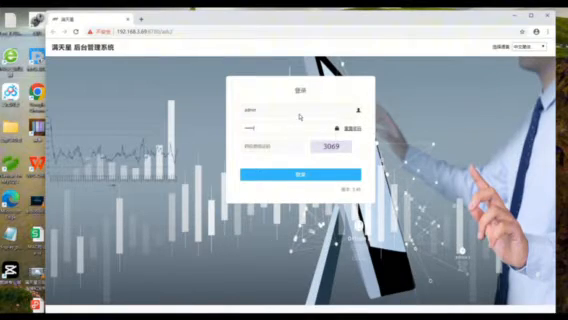
{"action": "left_click", "coordinate": [284, 182]}
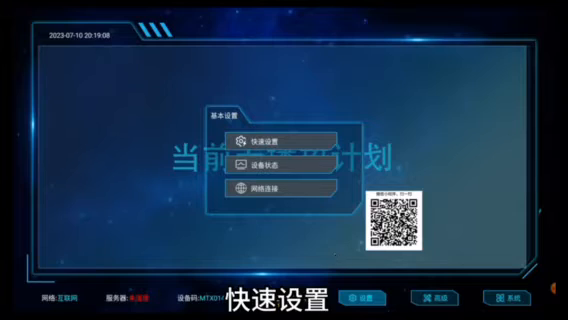
In the device's quick setup, enter server IP 192.168.3.69 and its port.
{"action": "left_click", "coordinate": [275, 135]}
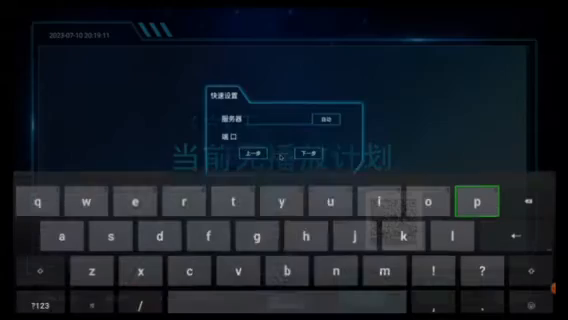
{"action": "left_click", "coordinate": [37, 301]}
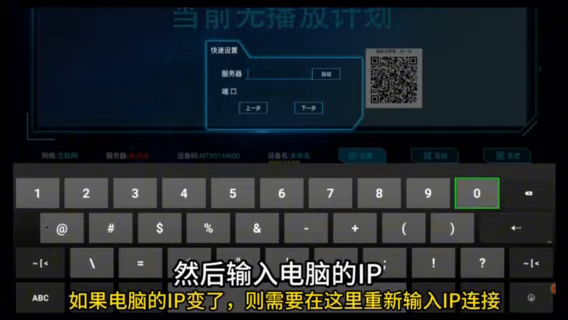
{"action": "type", "text": "192.168.3.69"}
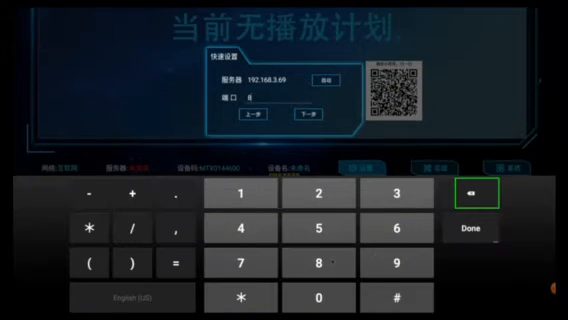
{"action": "left_click", "coordinate": [472, 230]}
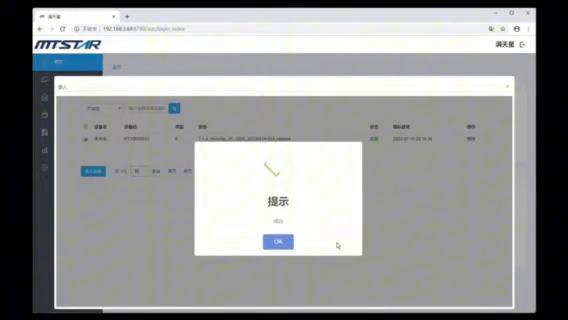
Acknowledge the device registration success message.
{"action": "left_click", "coordinate": [278, 243]}
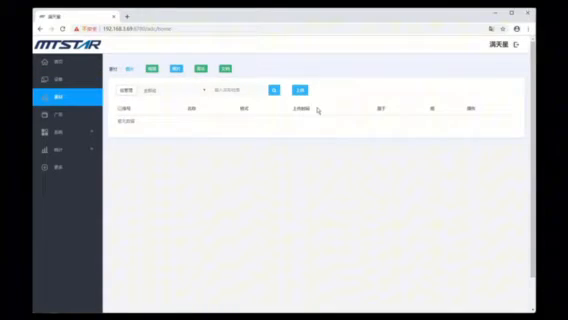
Start uploading new media files from the Materials library.
{"action": "left_click", "coordinate": [281, 88]}
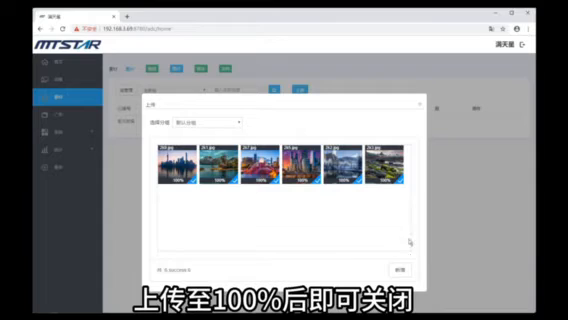
Finish the six-picture upload, upload a video, and create a new advertising program.
{"action": "left_click", "coordinate": [409, 267]}
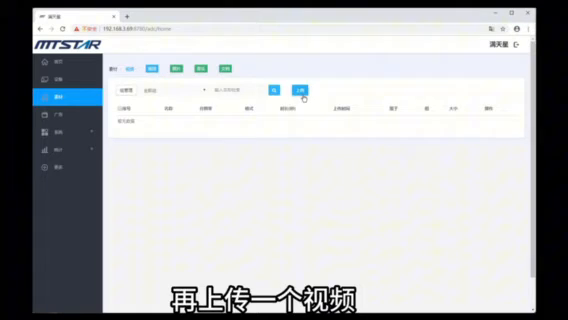
{"action": "left_click", "coordinate": [299, 89]}
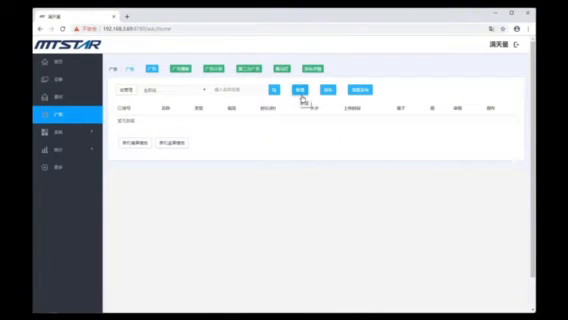
{"action": "left_click", "coordinate": [296, 91]}
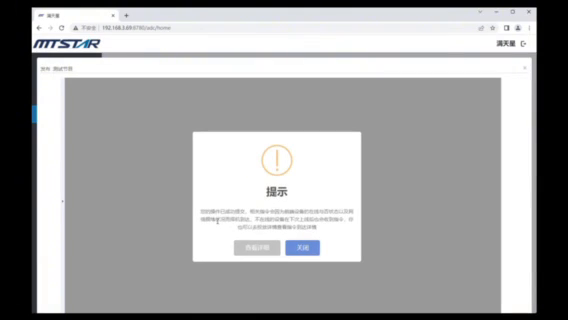
Close the confirmation that publishing the test program was submitted.
{"action": "left_click", "coordinate": [302, 247]}
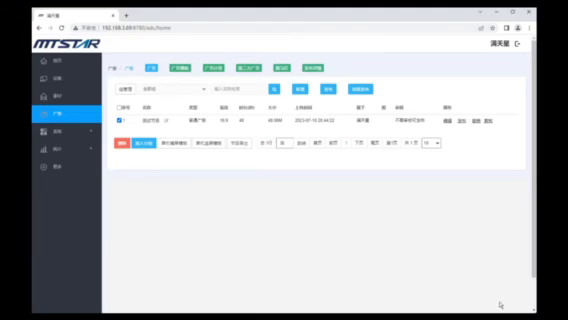